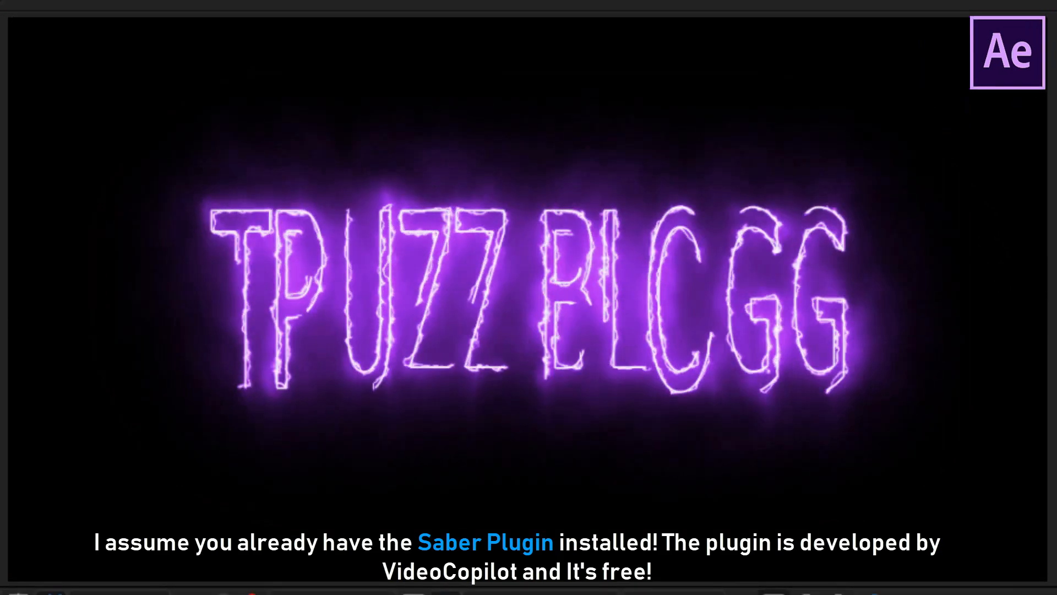
- Start a new composition from the Composition menu
{"action": "left_click", "coordinate": [69, 24]}
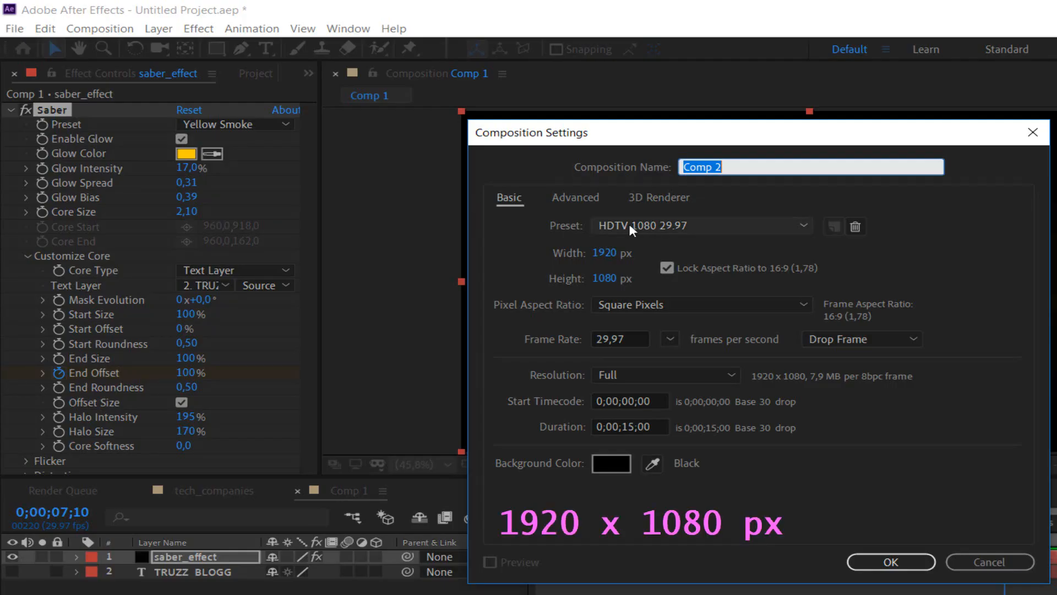
- Name the comp saber_text_effect, add a black solid, and type TRUZZ BLOGG
{"action": "type", "text": "saber_text_effect"}
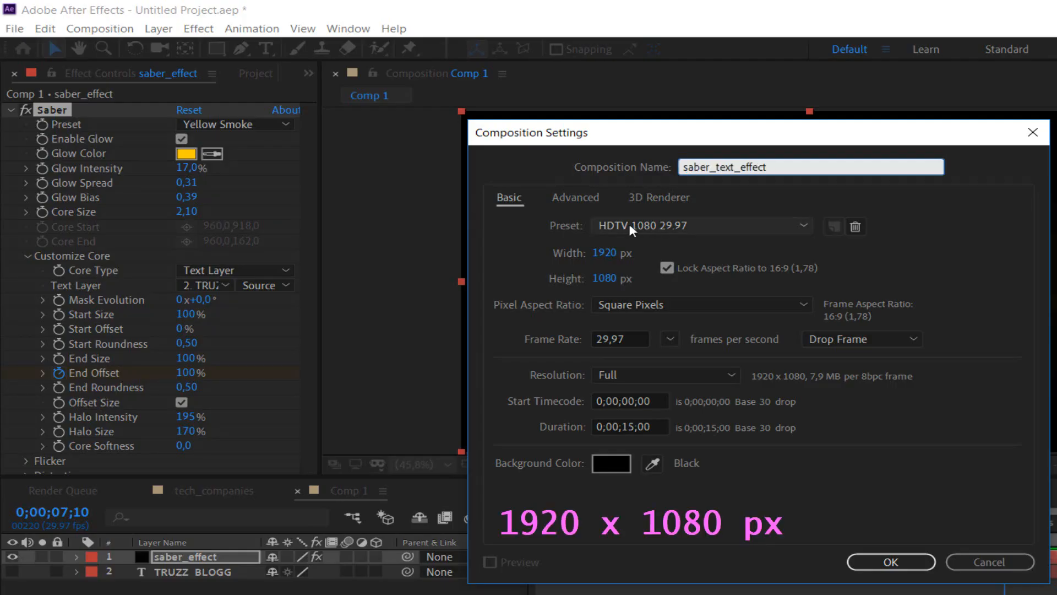
{"action": "left_click", "coordinate": [890, 562]}
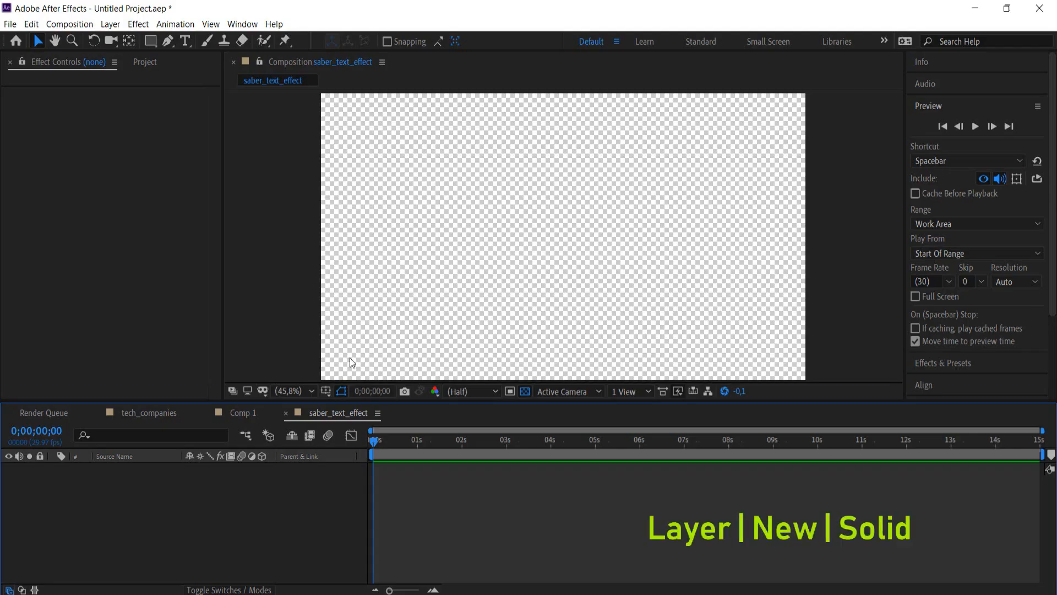
{"action": "left_click", "coordinate": [109, 24]}
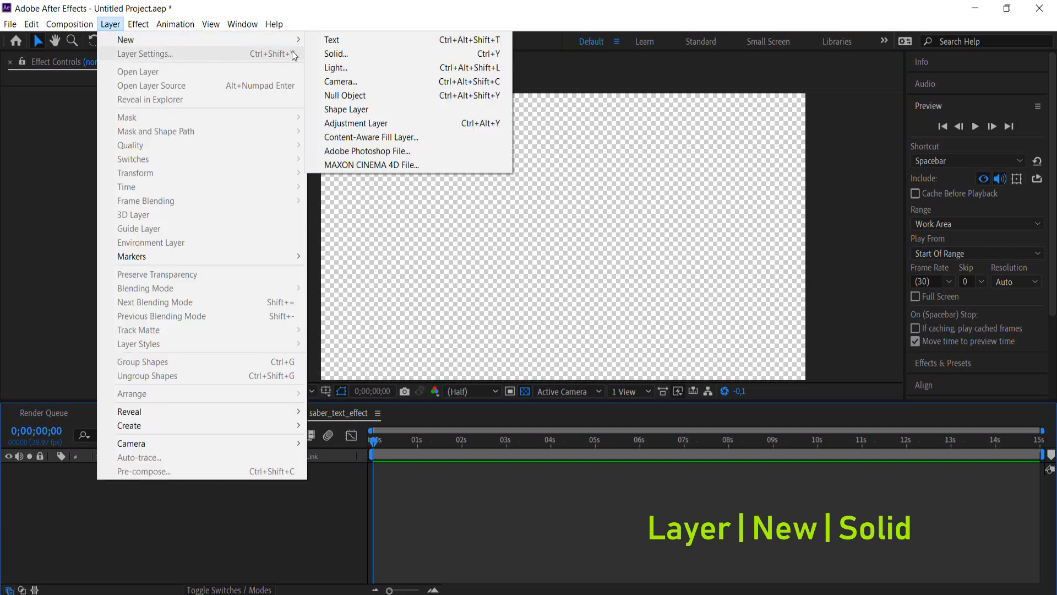
{"action": "left_click", "coordinate": [336, 53]}
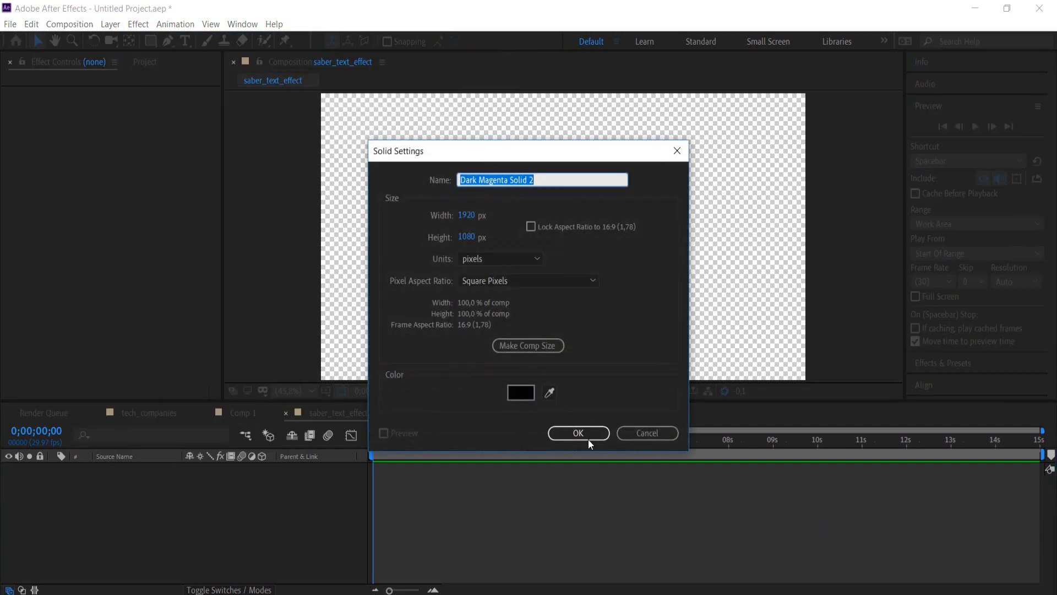
{"action": "left_click", "coordinate": [577, 432]}
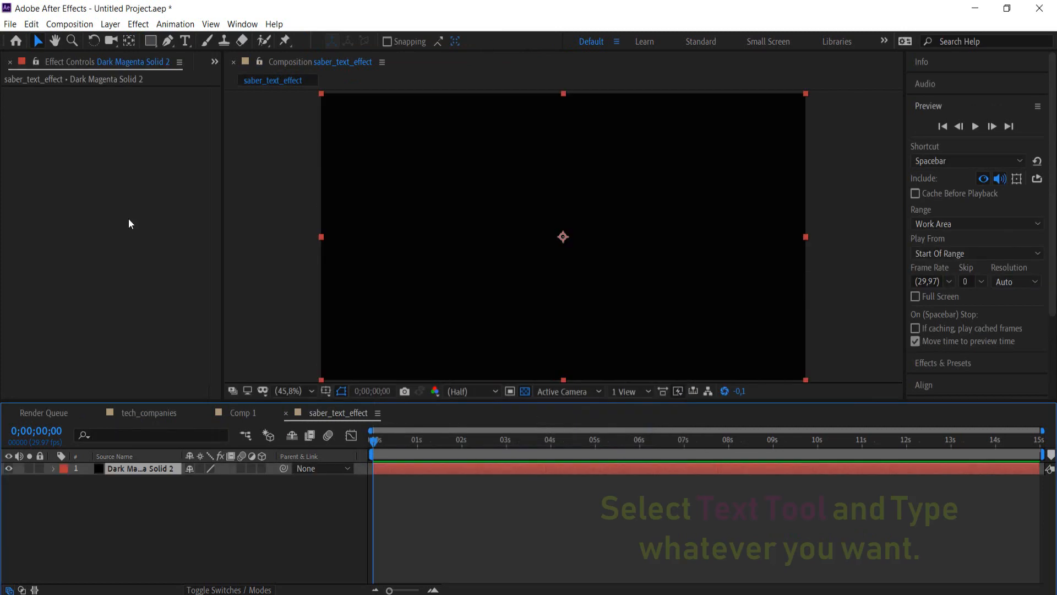
{"action": "type", "text": "TRUZZ BLOGG"}
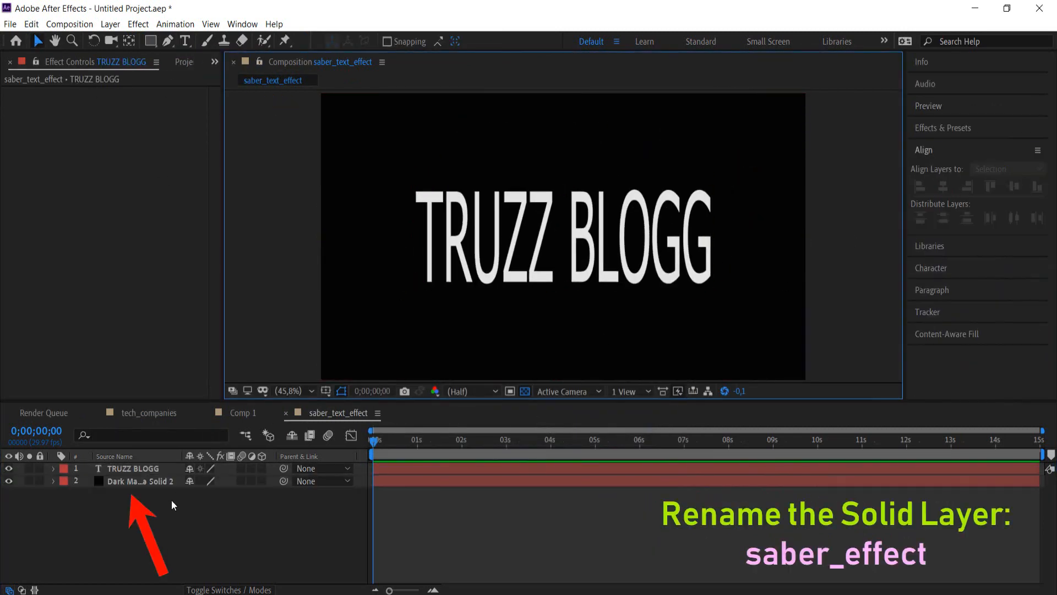
- Rename the black solid layer to saber_effect in the Timeline
{"action": "double_click", "coordinate": [138, 481]}
{"action": "type", "text": "saber_effect"}
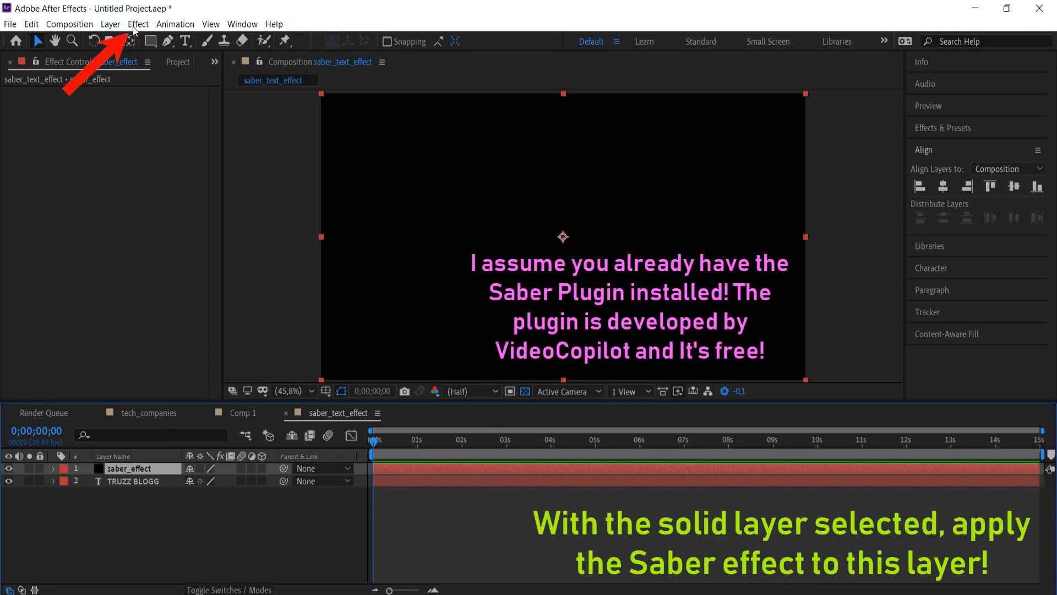
- Apply the Video Copilot Saber effect to the saber_effect solid
{"action": "left_click", "coordinate": [138, 23]}
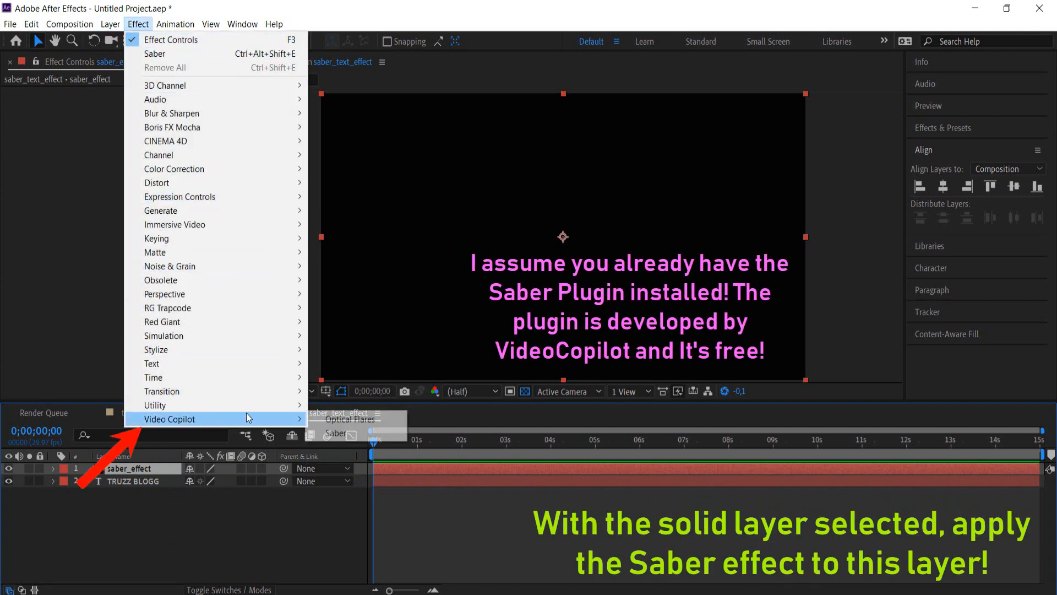
{"action": "left_click", "coordinate": [338, 433]}
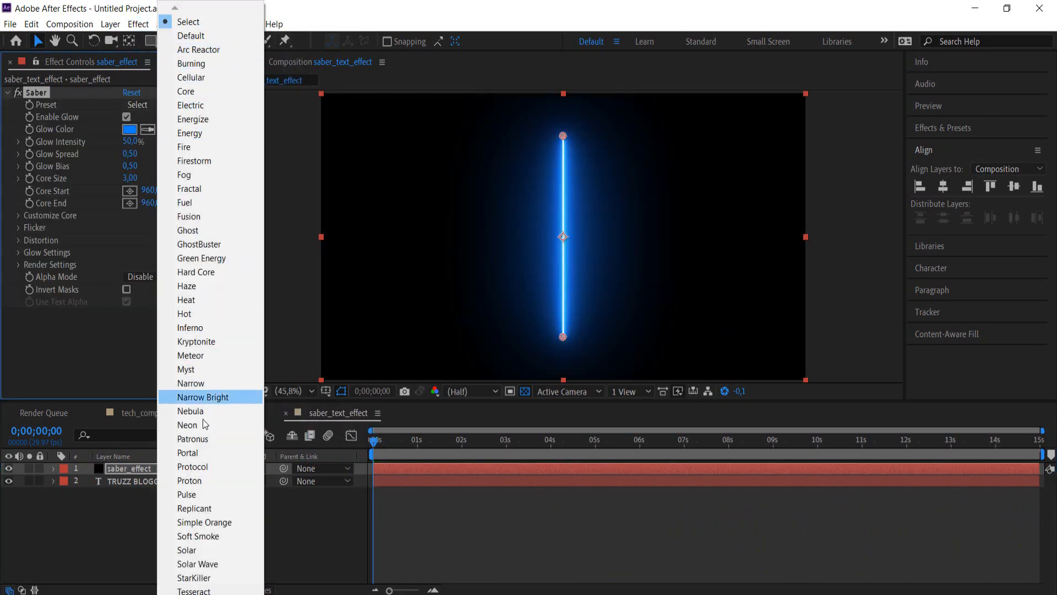
{"action": "mouse_move", "coordinate": [288, 216]}
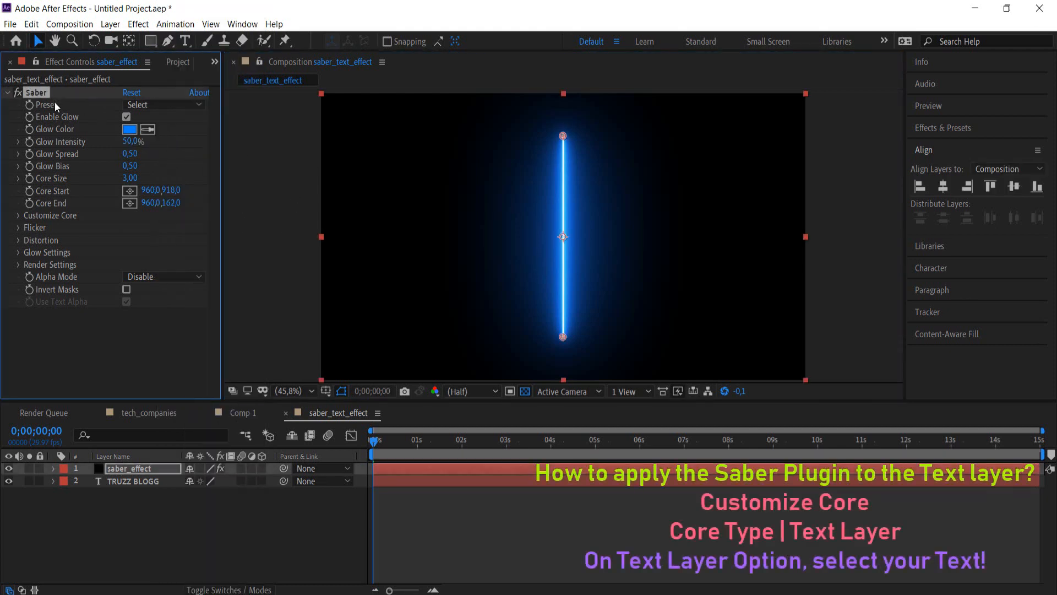
{"action": "mouse_move", "coordinate": [19, 220]}
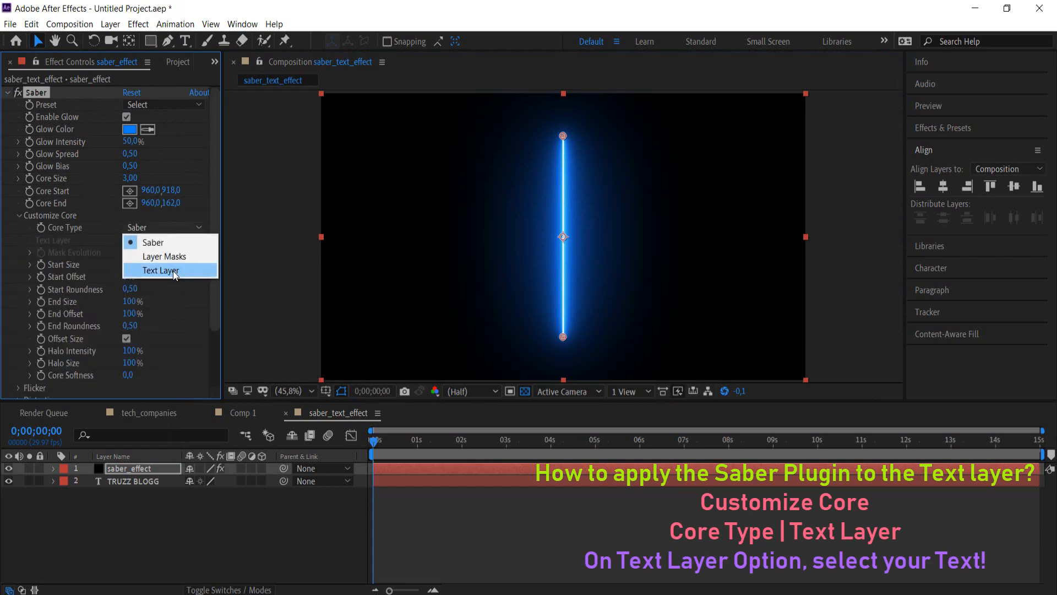
- Set Saber's Core Type to Text Layer, using layer 2. TRUZZ BLOGG
{"action": "left_click", "coordinate": [159, 271]}
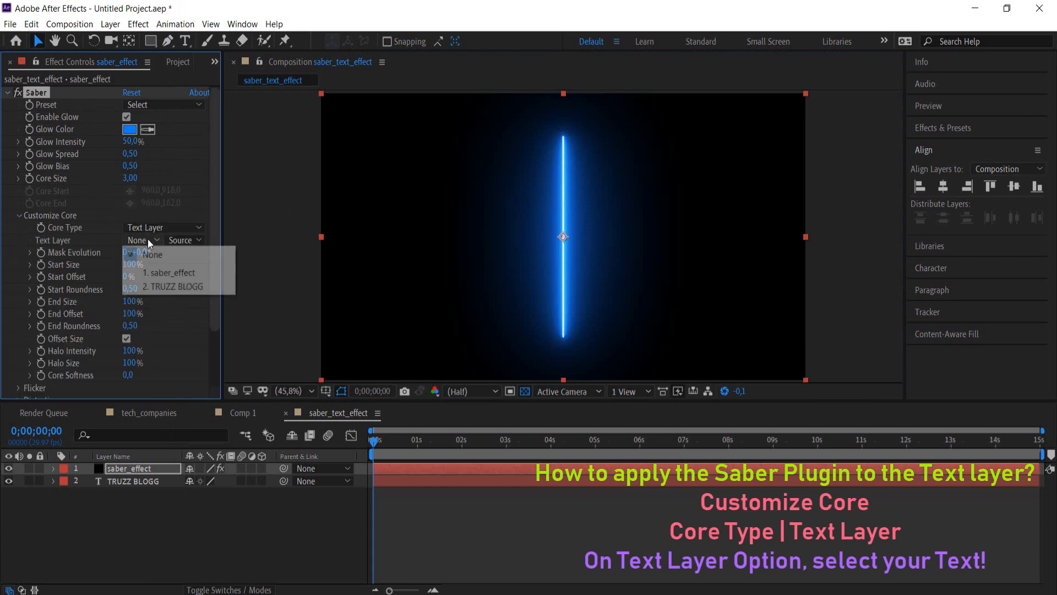
{"action": "left_click", "coordinate": [172, 287]}
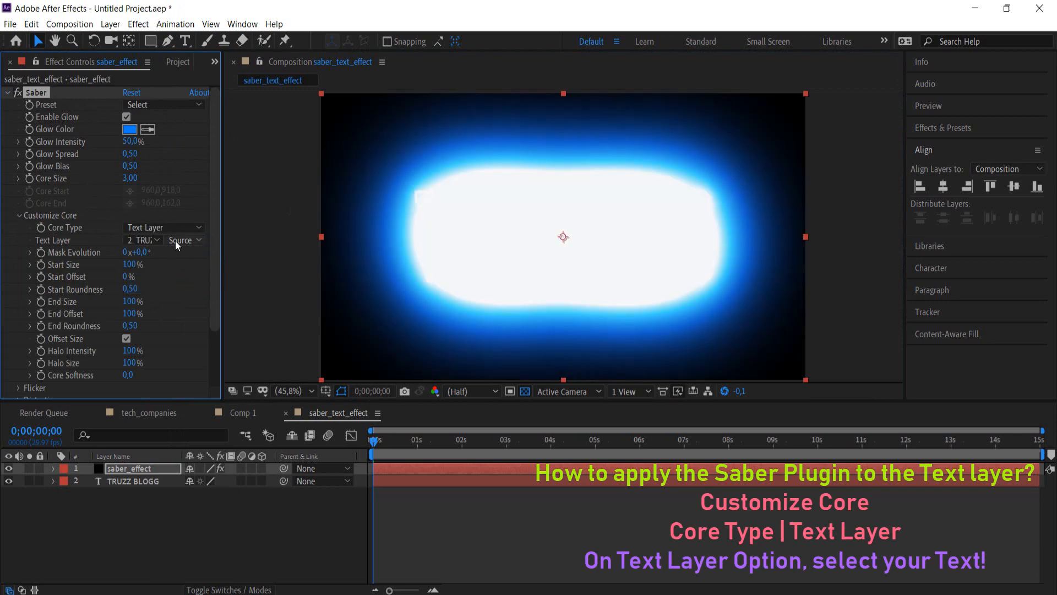
{"action": "left_click", "coordinate": [182, 240]}
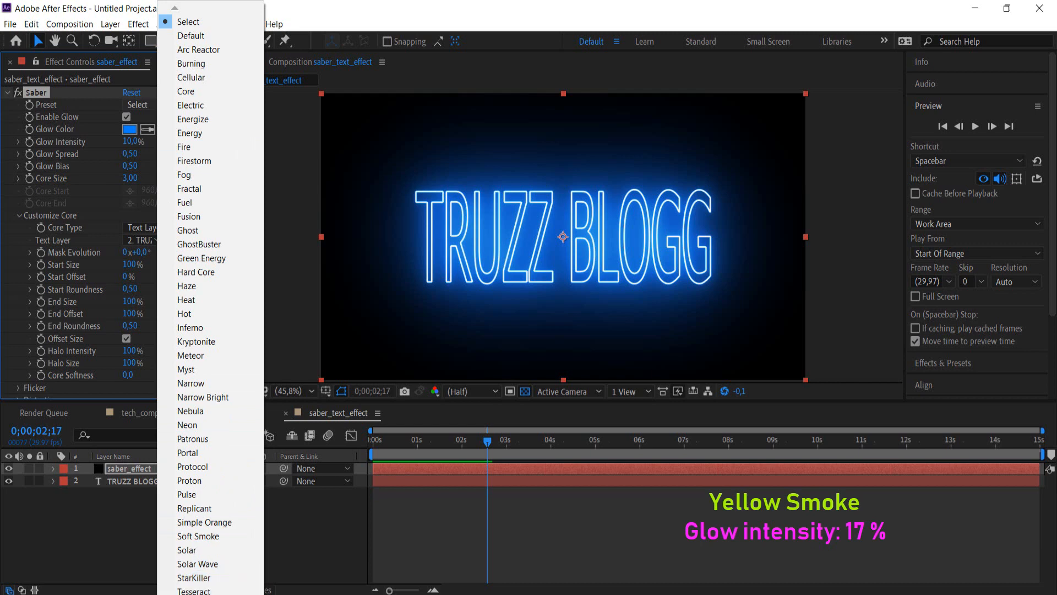
- Apply the Yellow Smoke preset and set Glow Intensity to 17%
{"action": "scroll", "scroll_direction": "down", "scroll_amount": 3}
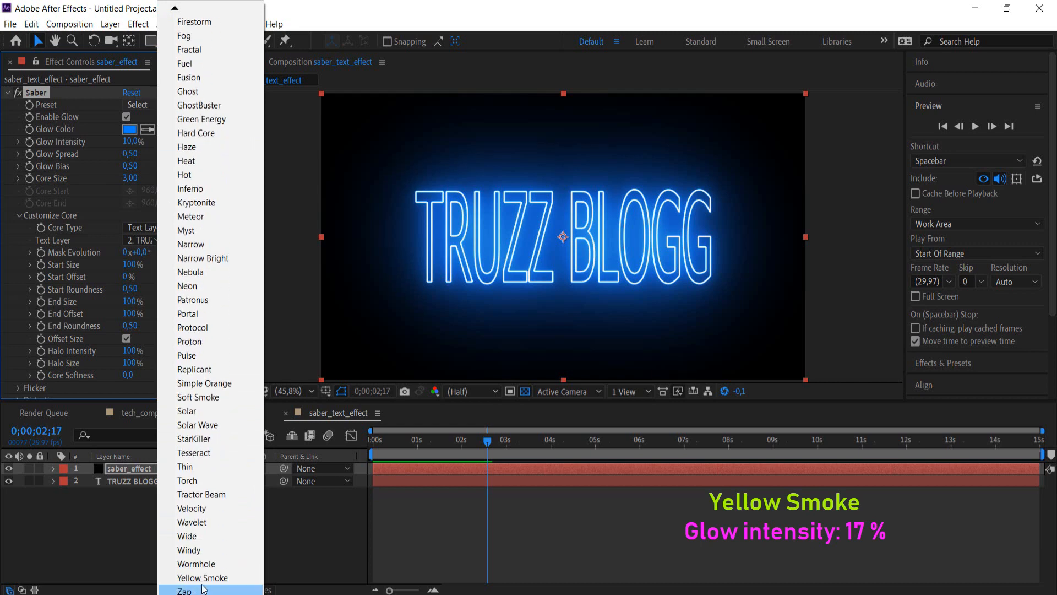
{"action": "left_click", "coordinate": [203, 577]}
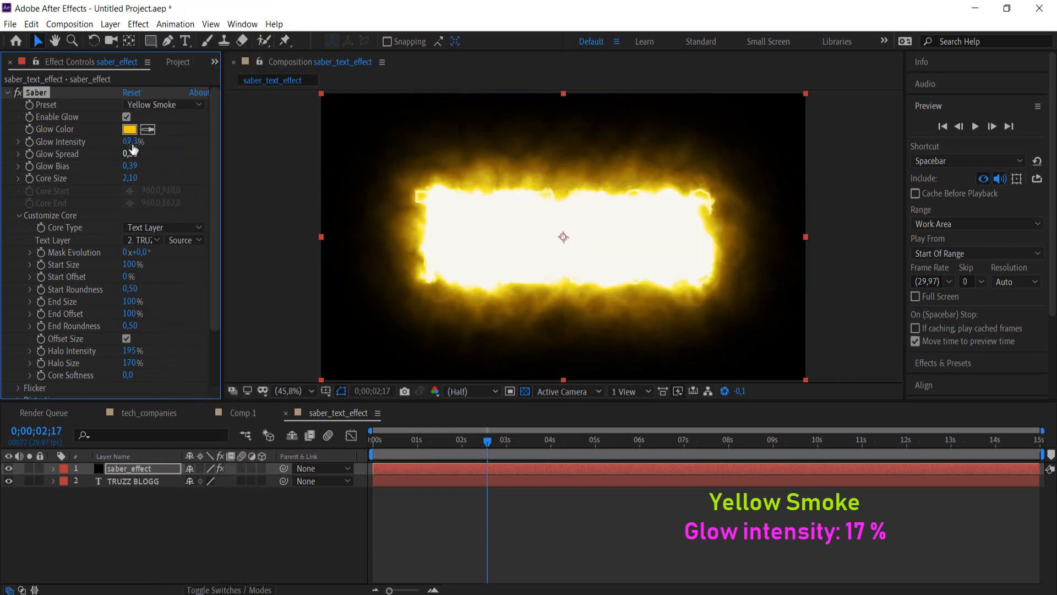
{"action": "double_click", "coordinate": [132, 141]}
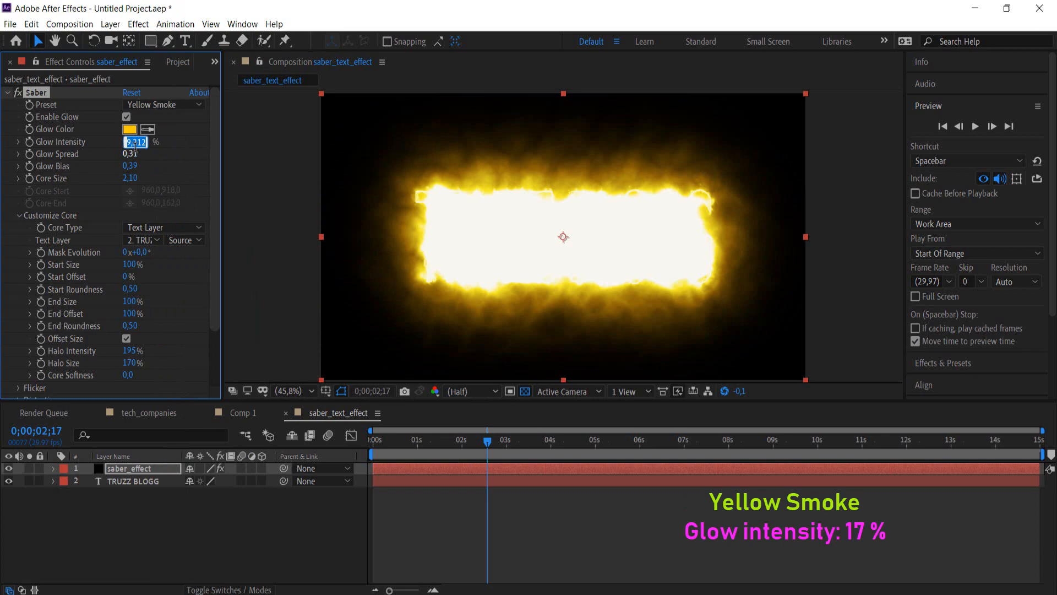
{"action": "type", "text": "17,0%"}
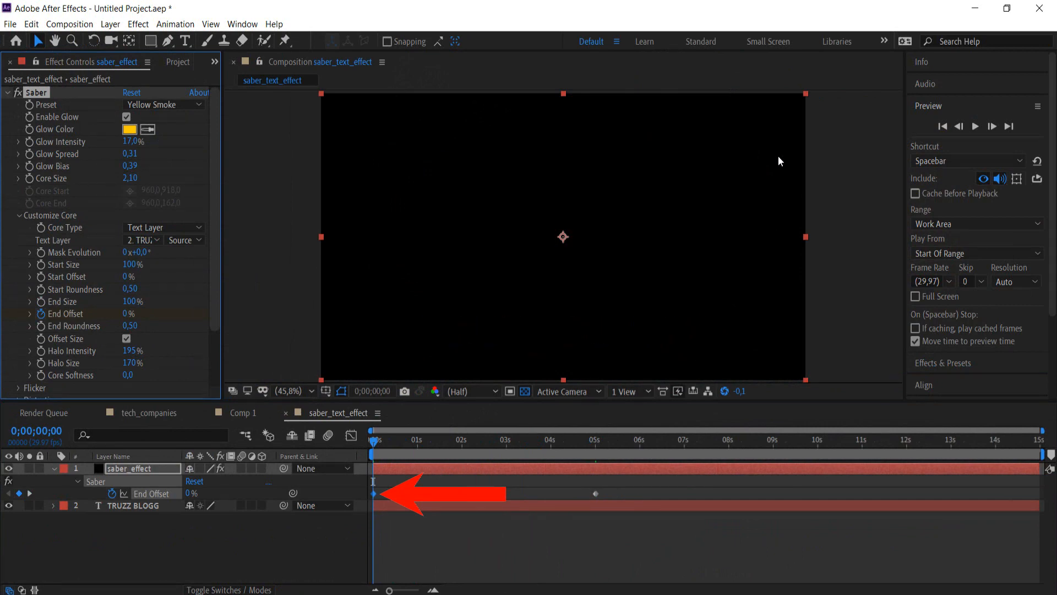
{"action": "left_click", "coordinate": [975, 126]}
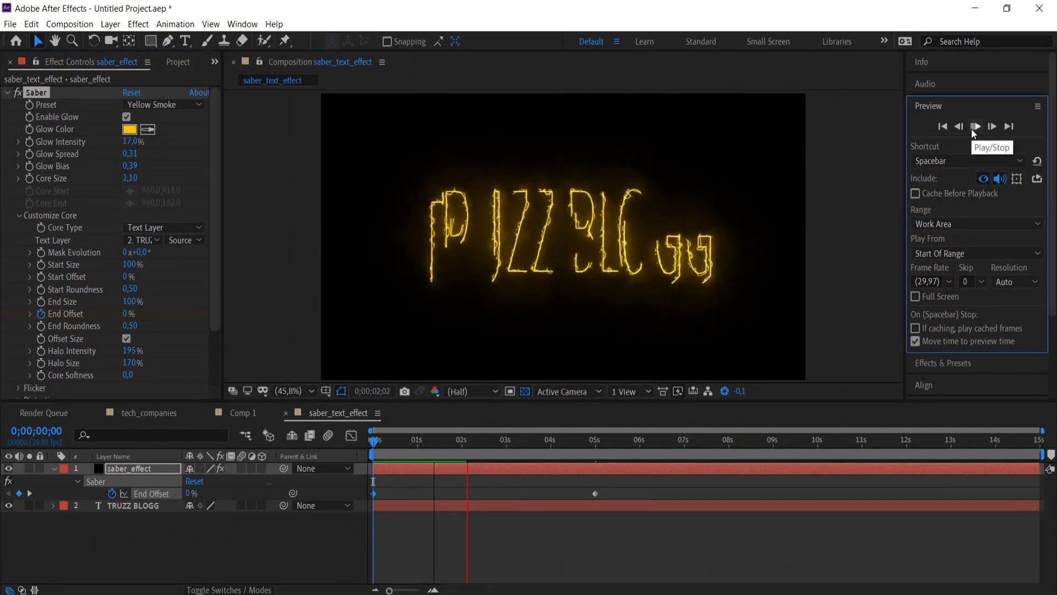
{"action": "left_click", "coordinate": [975, 126]}
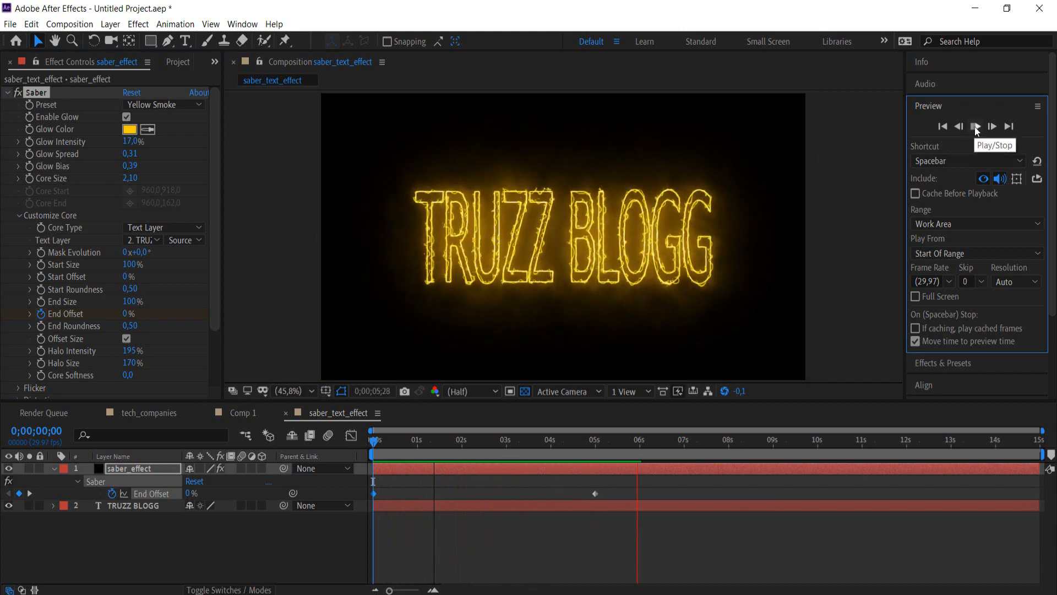
{"action": "left_click", "coordinate": [975, 126]}
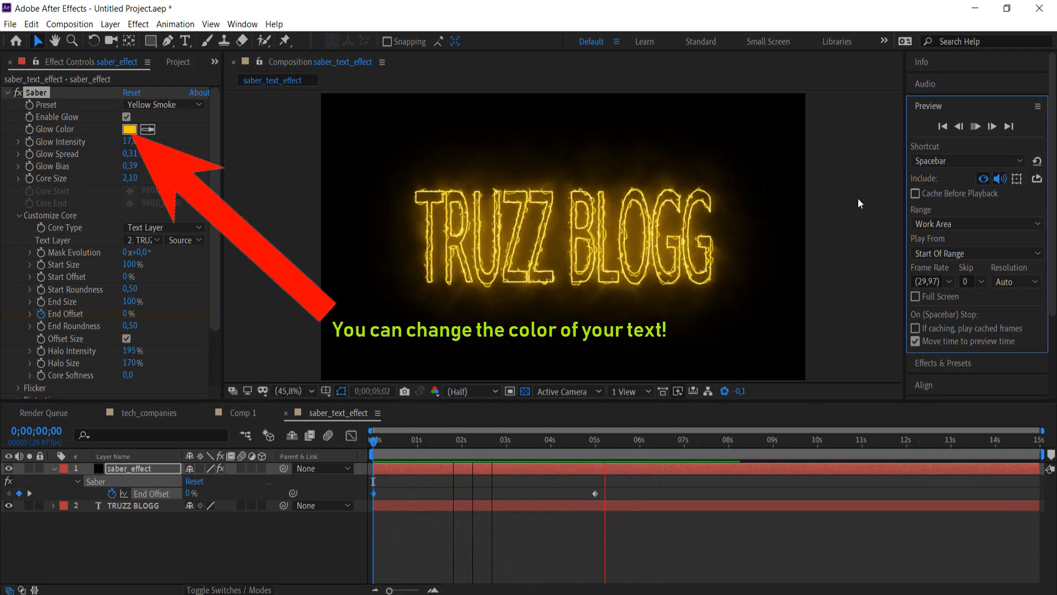
- Set the glow colour to cyan and preview the tracing animation
{"action": "left_click", "coordinate": [129, 129]}
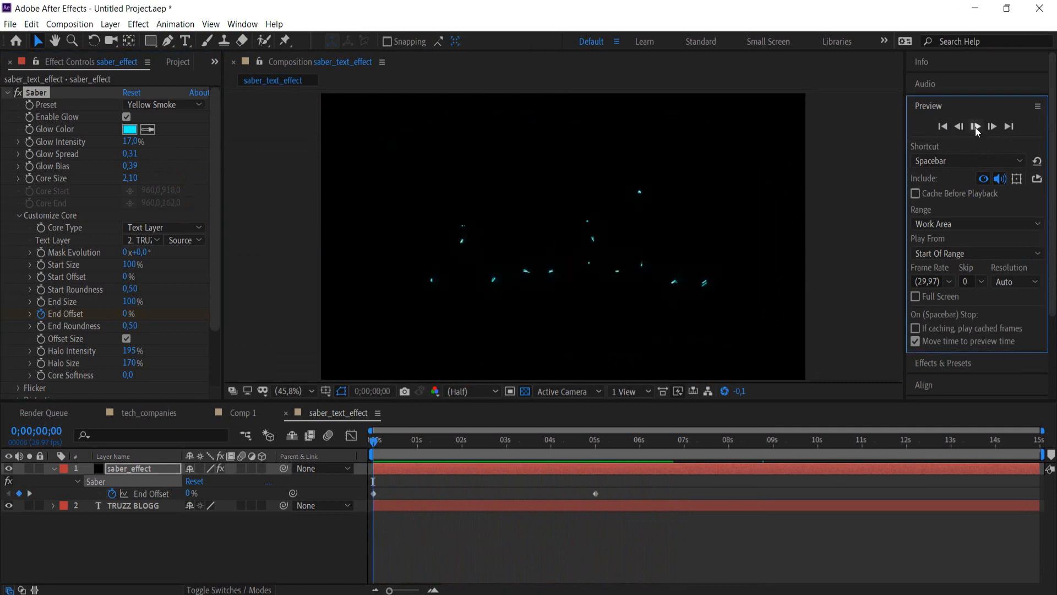
{"action": "left_click", "coordinate": [976, 126]}
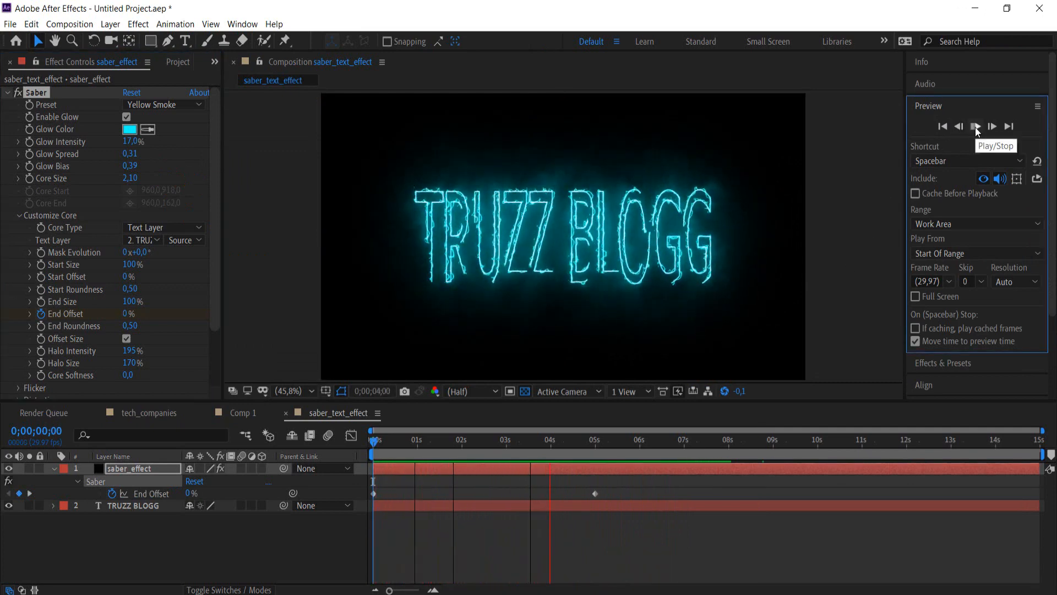
{"action": "left_click", "coordinate": [976, 127]}
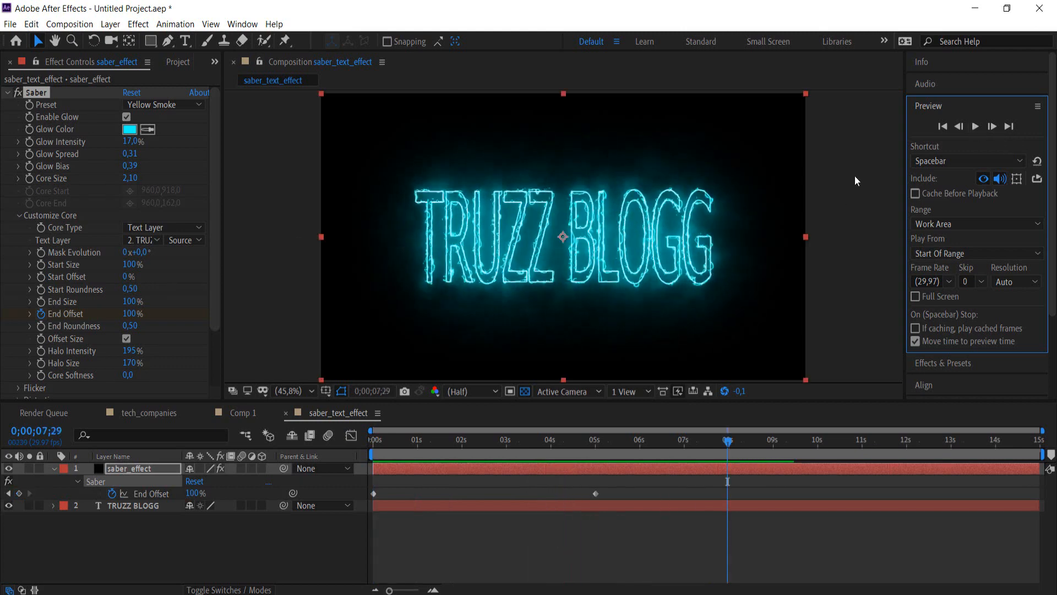
- Choose the Velocity preset with a purple glow colour and preview it
{"action": "left_click", "coordinate": [163, 104]}
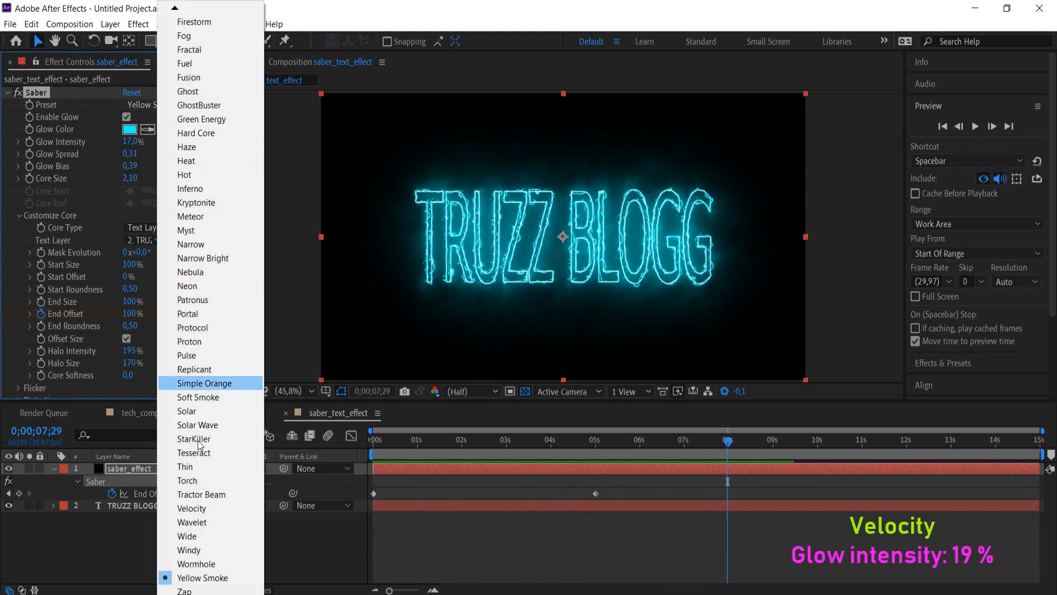
{"action": "mouse_move", "coordinate": [202, 522]}
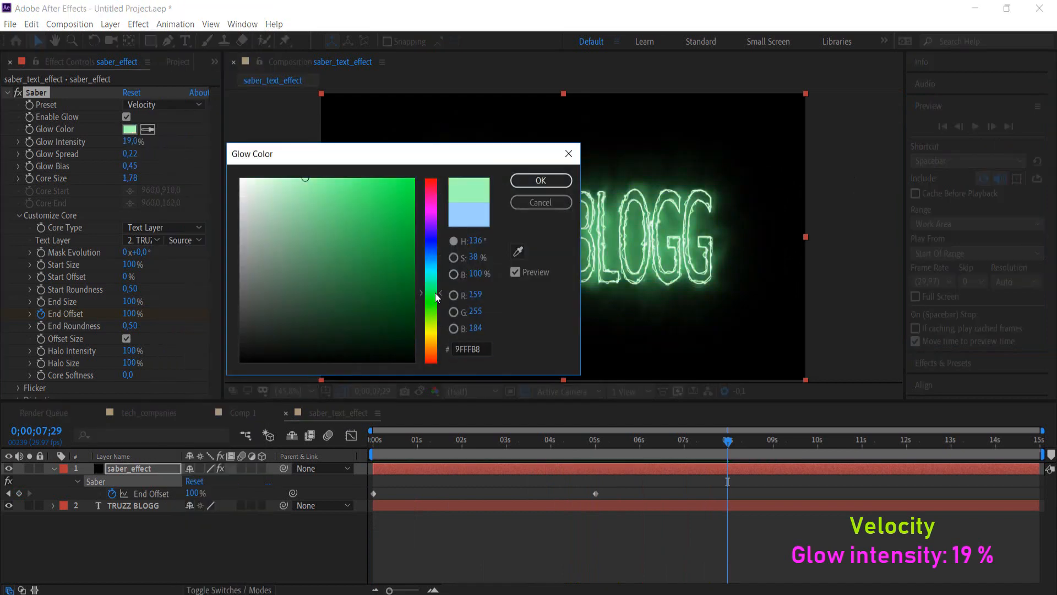
{"action": "left_click", "coordinate": [540, 180]}
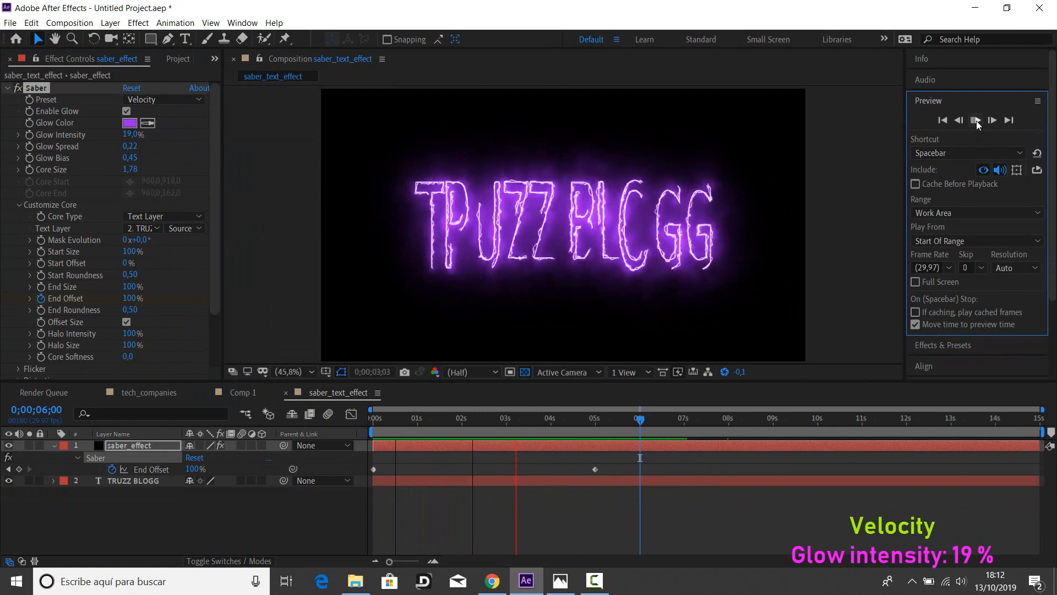
{"action": "left_click", "coordinate": [976, 120]}
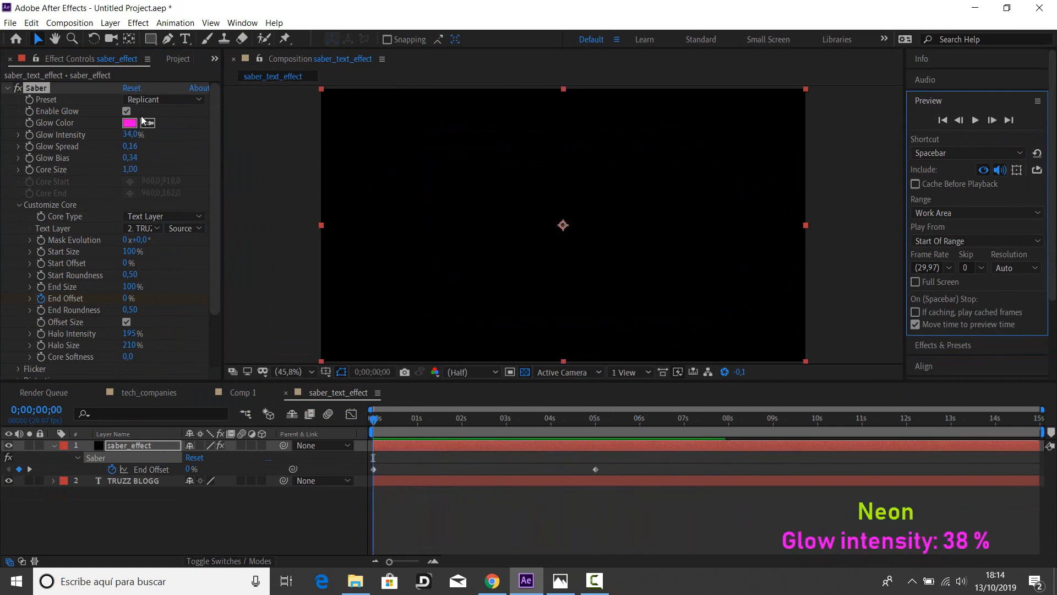
- Apply the Neon preset at 38% glow intensity and preview the pink stroke
{"action": "left_click", "coordinate": [162, 99]}
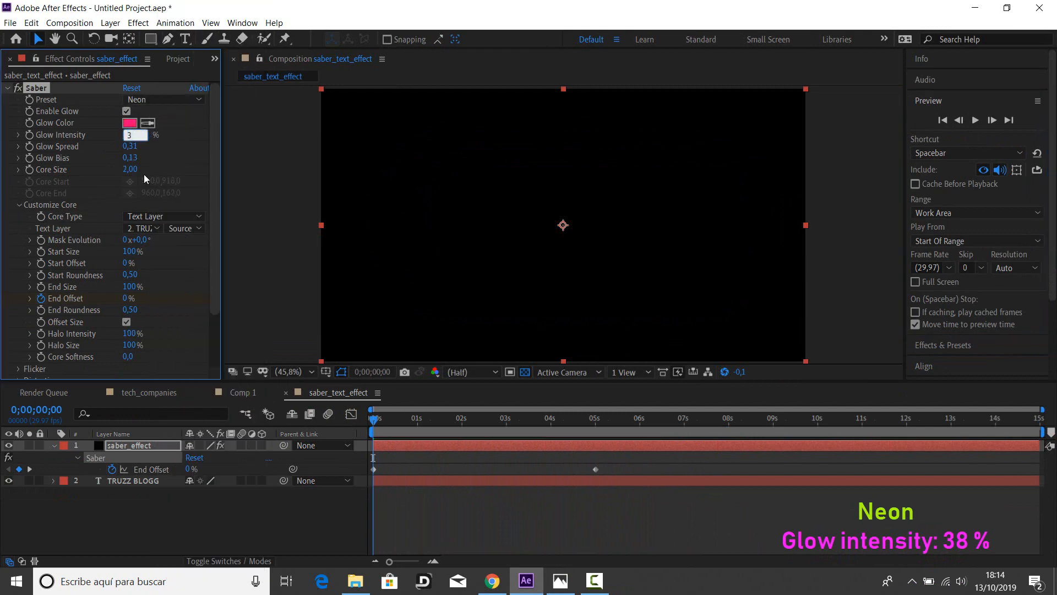
{"action": "left_click", "coordinate": [976, 120]}
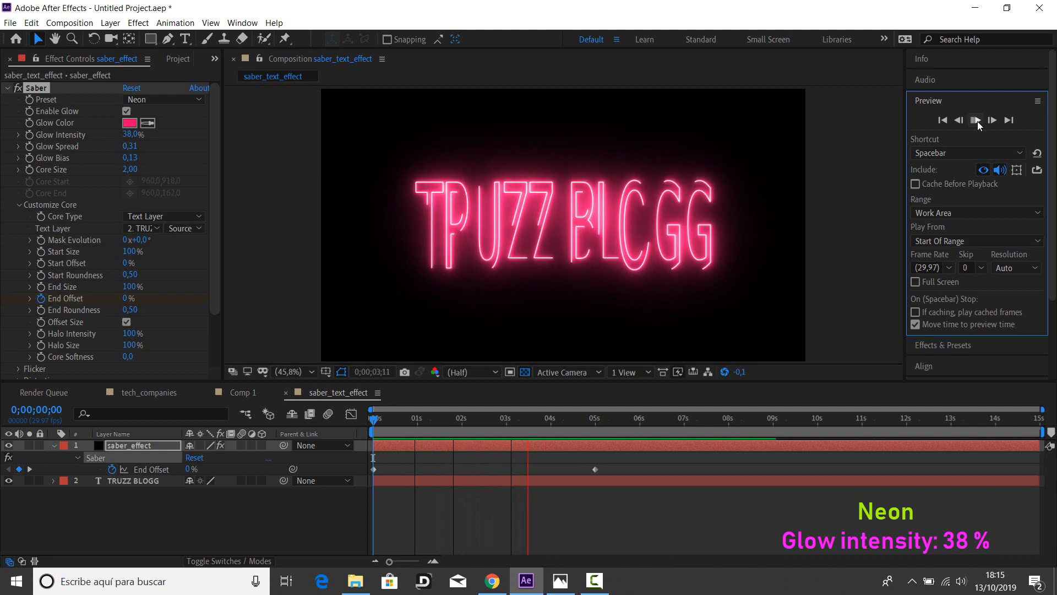
{"action": "left_click", "coordinate": [976, 121]}
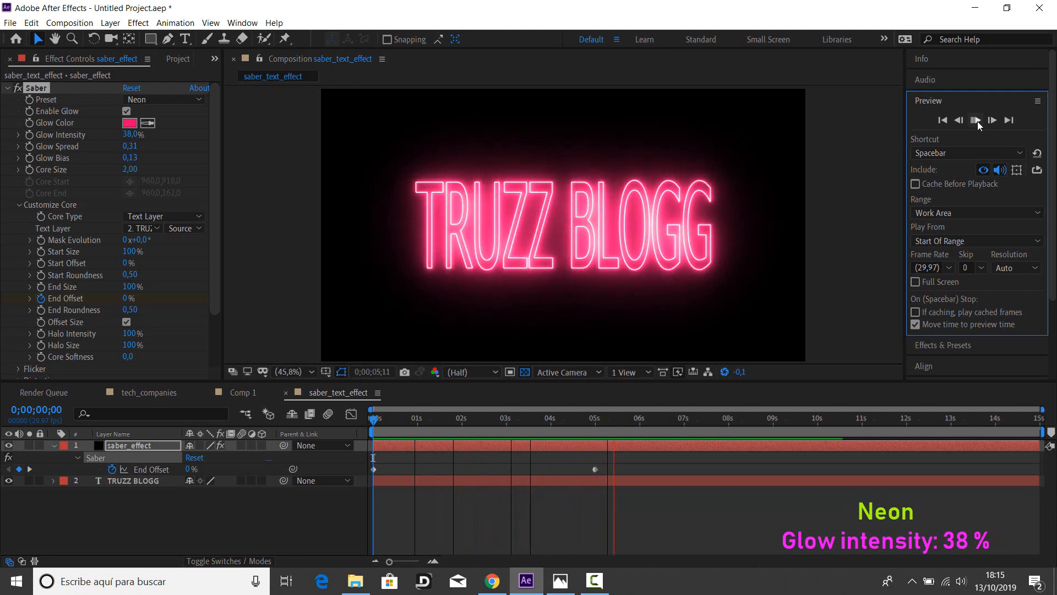
- Select the Wide preset and preview its blue 26% glow tracing TRUZZ BLOGG
{"action": "left_click", "coordinate": [162, 100]}
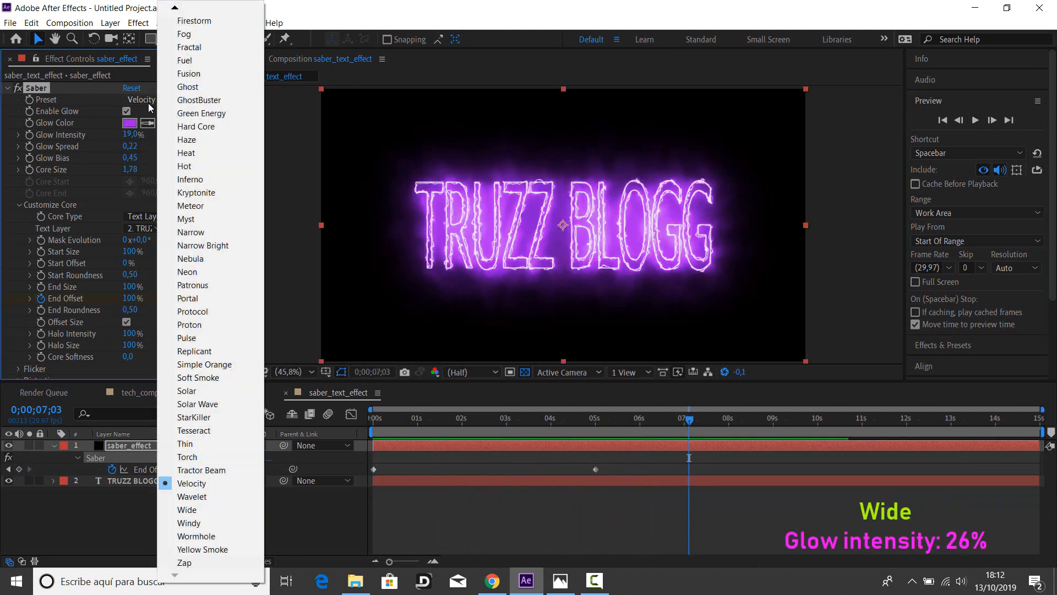
{"action": "mouse_move", "coordinate": [191, 522]}
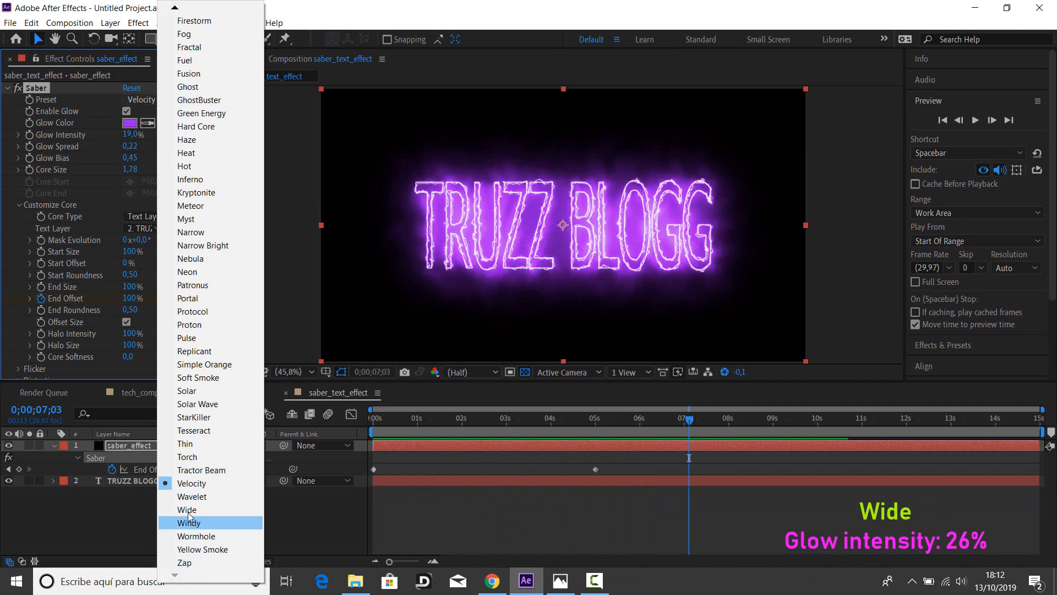
{"action": "left_click", "coordinate": [187, 509]}
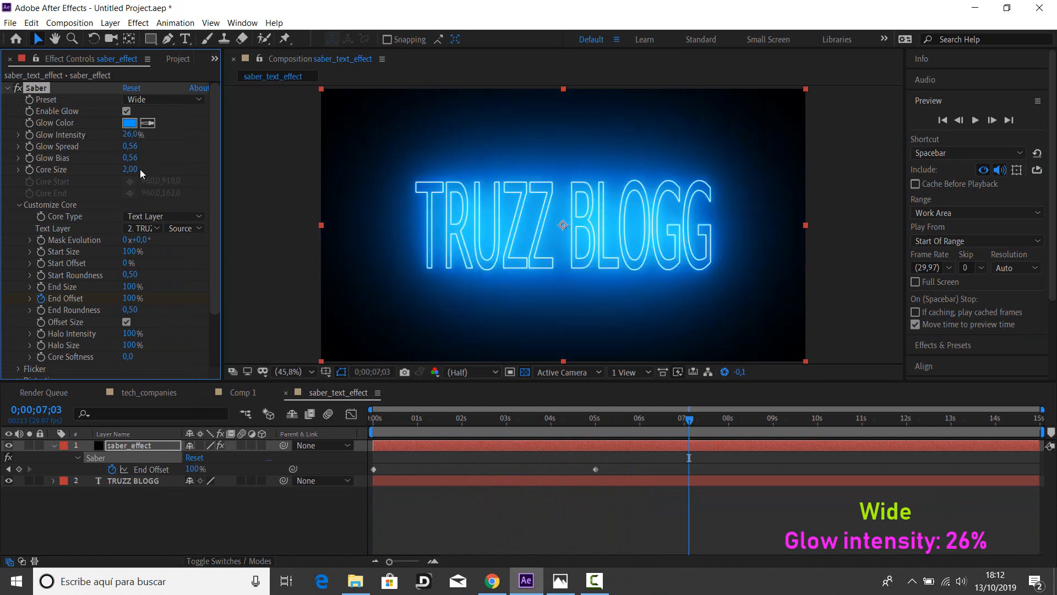
{"action": "mouse_move", "coordinate": [882, 228]}
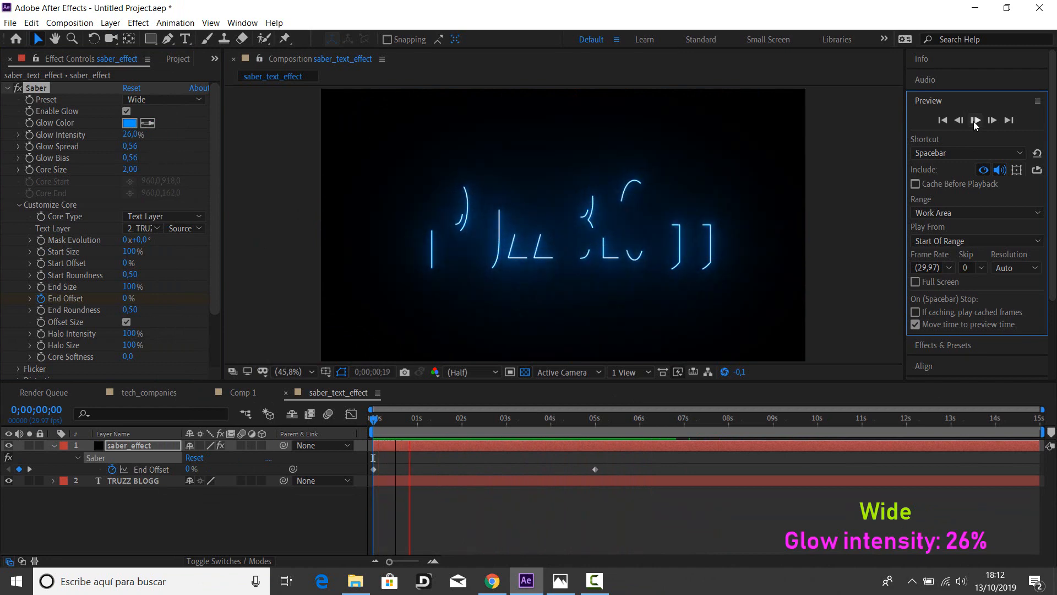
{"action": "left_click", "coordinate": [976, 120]}
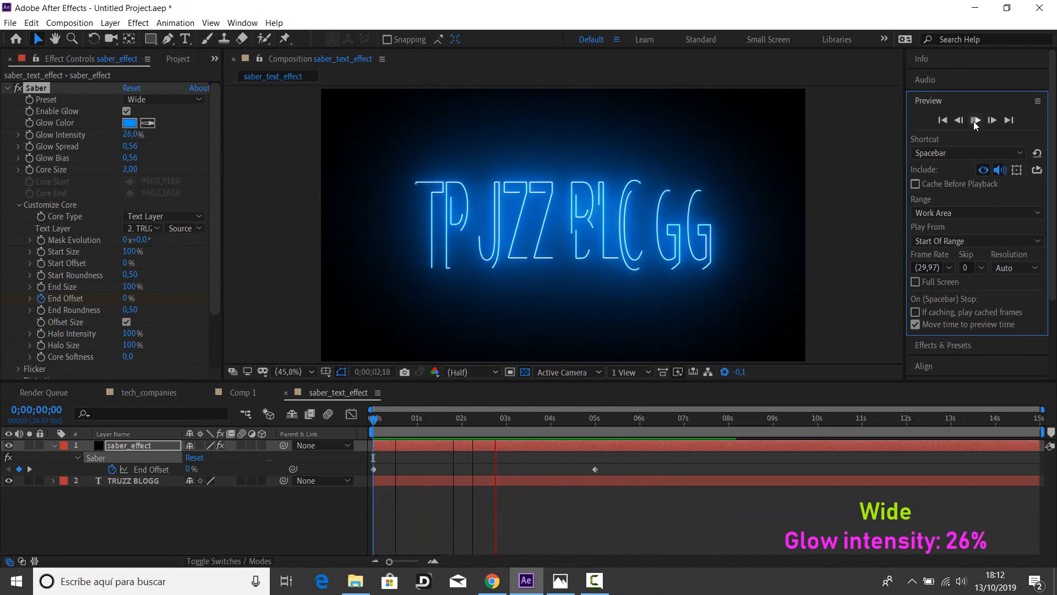
{"action": "left_click", "coordinate": [976, 120]}
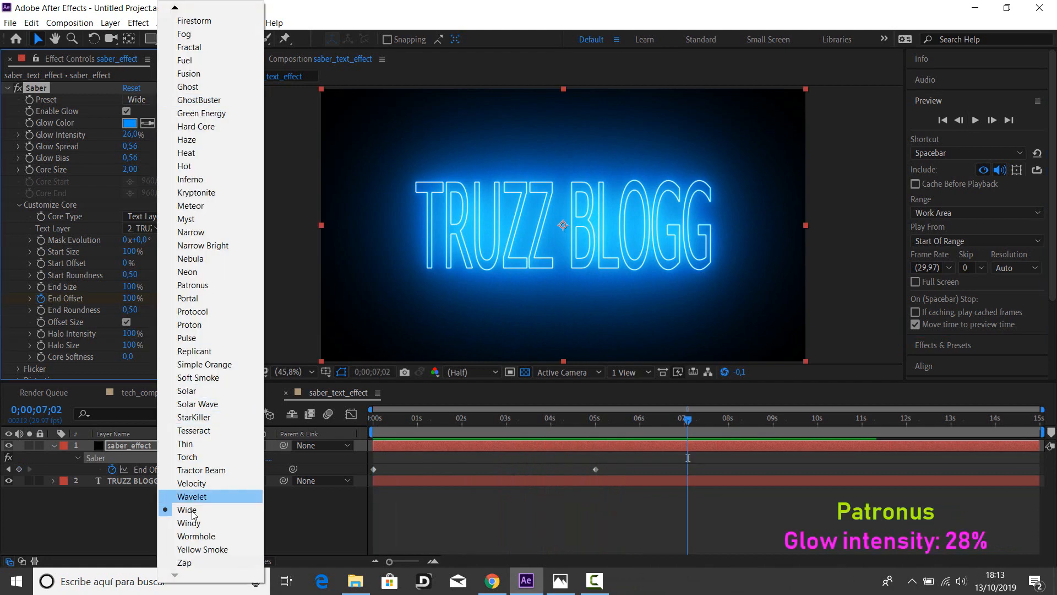
- Apply the Patronus Saber preset and start editing its glow color swatch
{"action": "left_click", "coordinate": [192, 285]}
{"action": "type", "text": "28"}
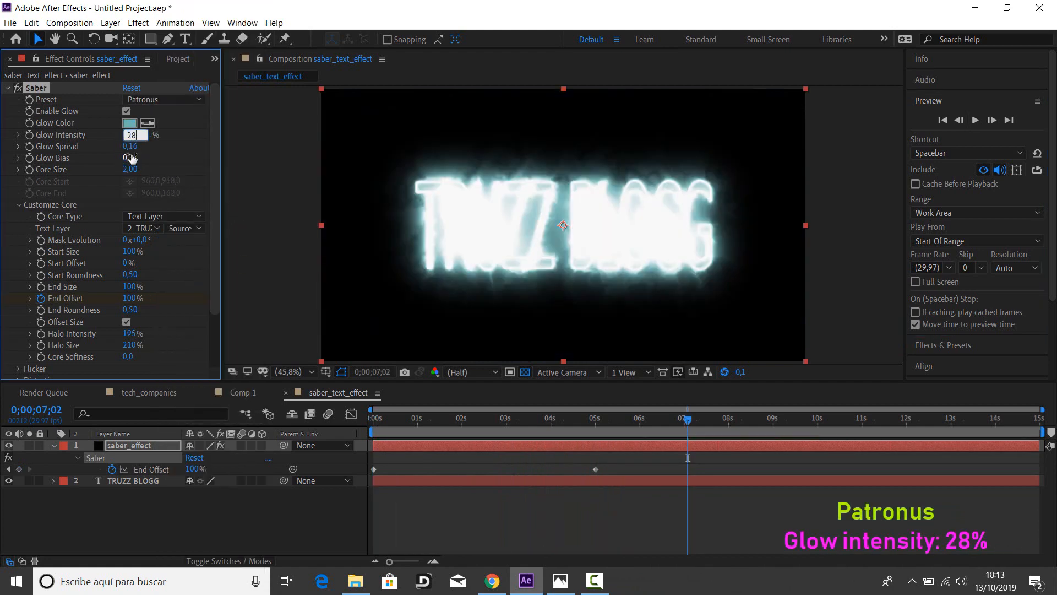
{"action": "left_click", "coordinate": [130, 123]}
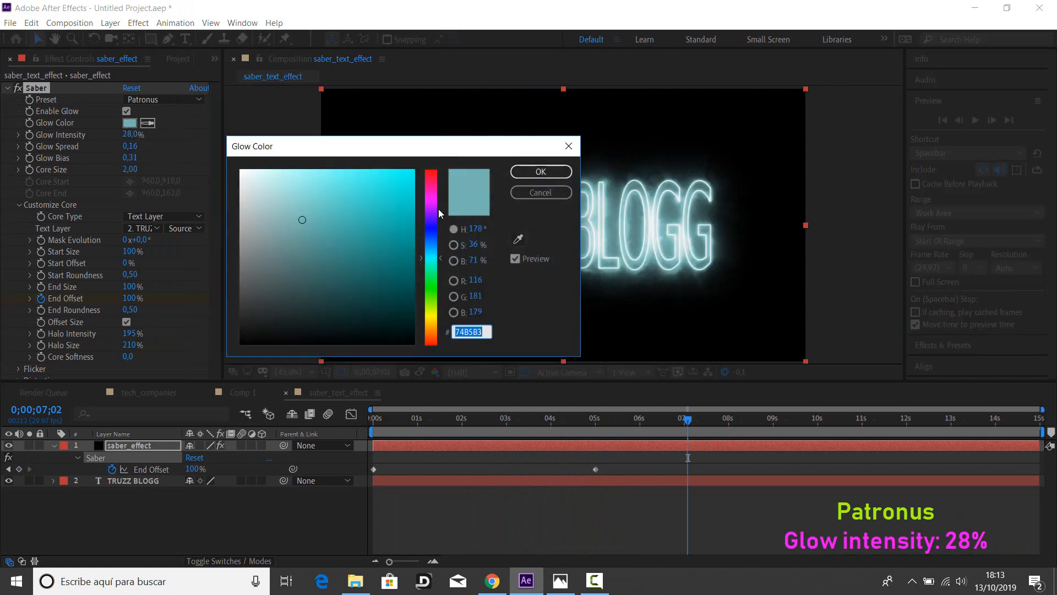